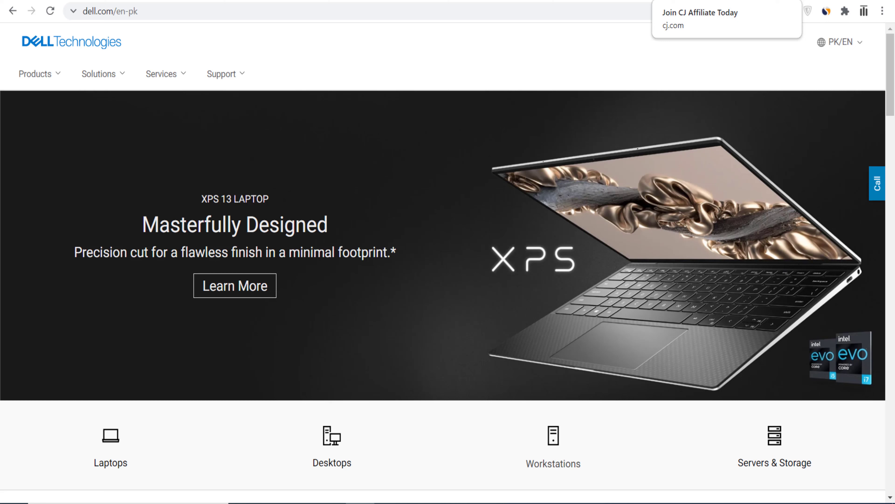
Step: Follow the 'Join CJ Affiliate Today' banner to cj.com/join and sign in to the member area
{"action": "left_click", "coordinate": [699, 12]}
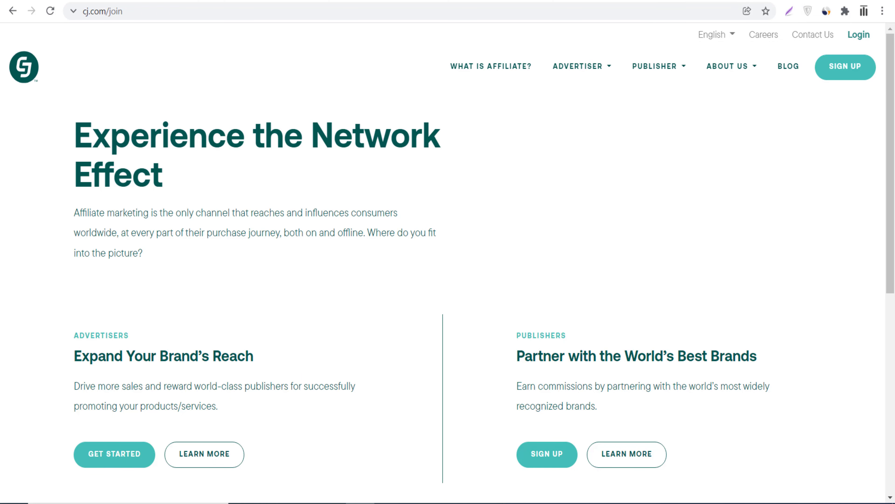
{"action": "mouse_move", "coordinate": [352, 75]}
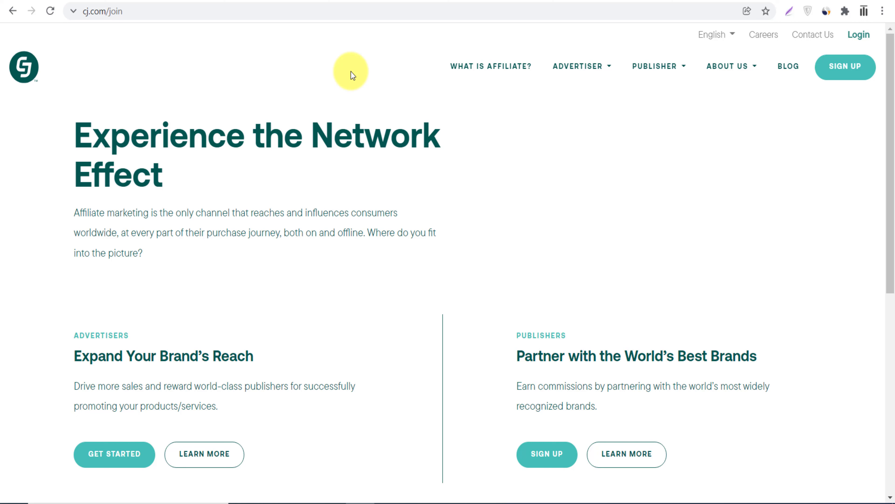
{"action": "mouse_move", "coordinate": [844, 67]}
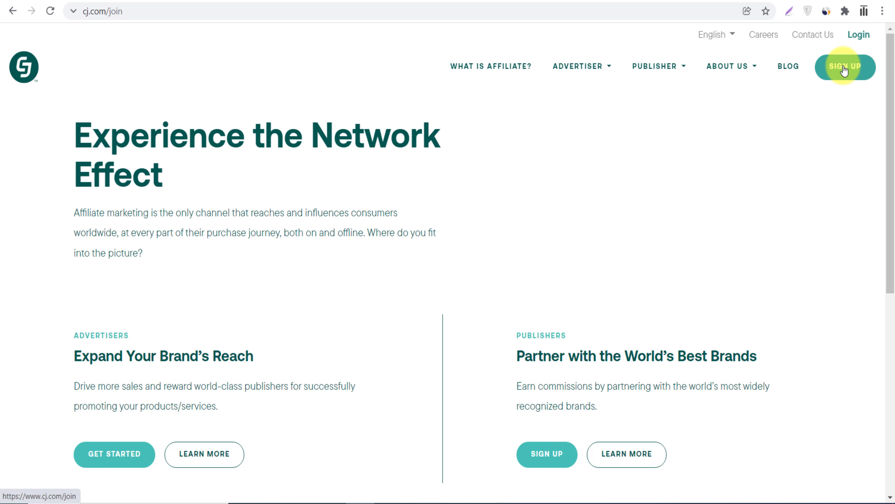
{"action": "mouse_move", "coordinate": [443, 193]}
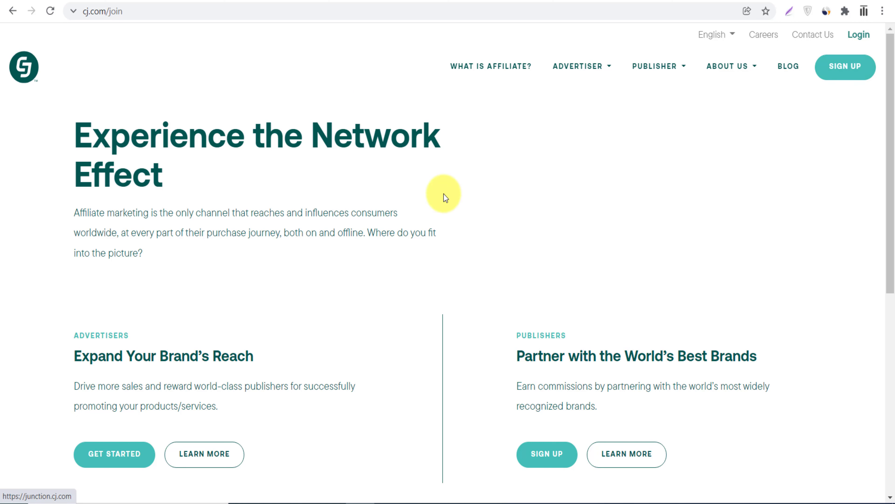
{"action": "mouse_move", "coordinate": [573, 338]}
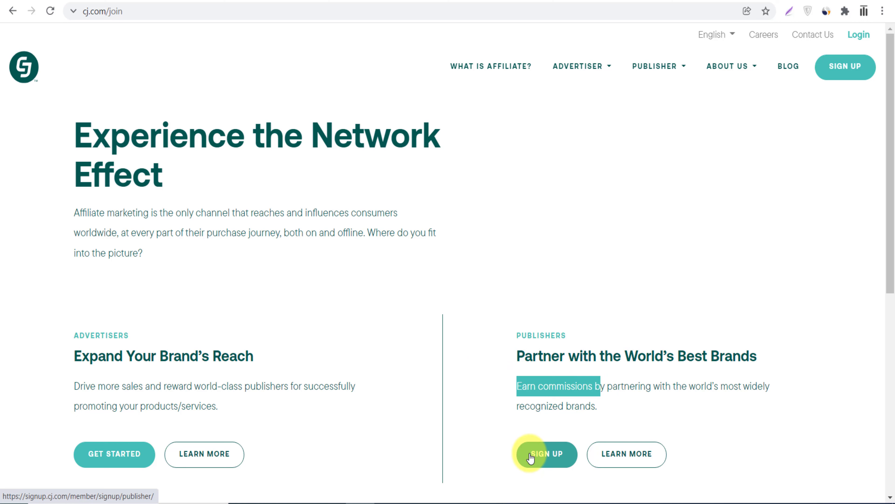
{"action": "mouse_move", "coordinate": [858, 34]}
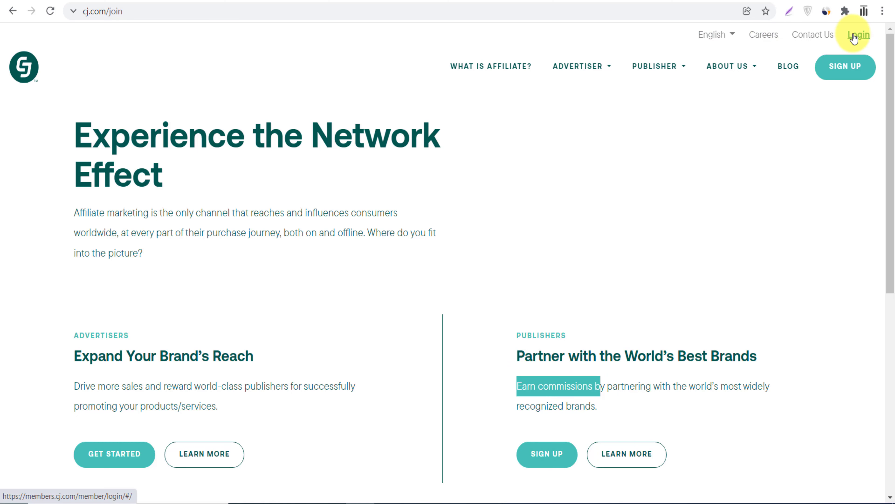
{"action": "left_click", "coordinate": [855, 34]}
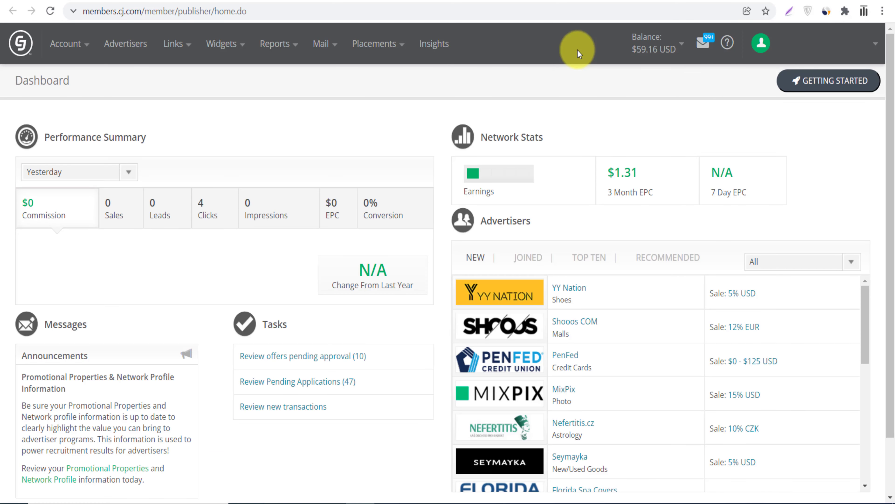
{"action": "mouse_move", "coordinate": [125, 43]}
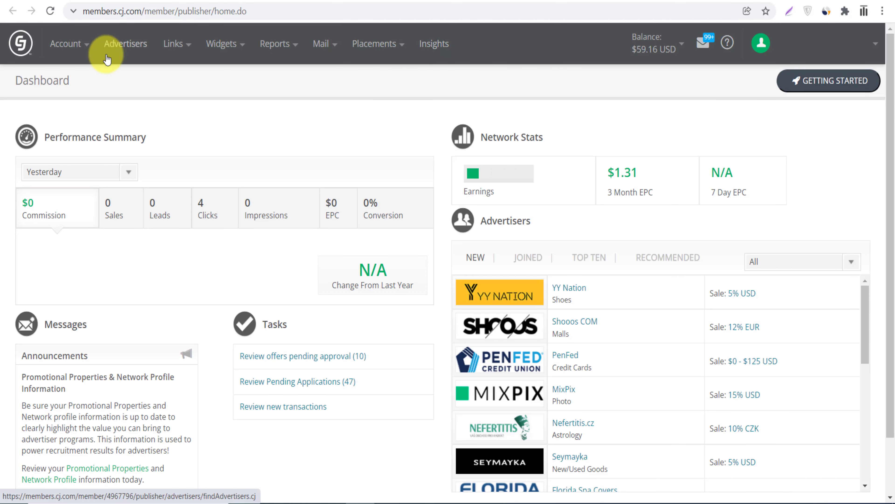
Step: Go to the Advertisers search page from the publisher dashboard
{"action": "left_click", "coordinate": [125, 43]}
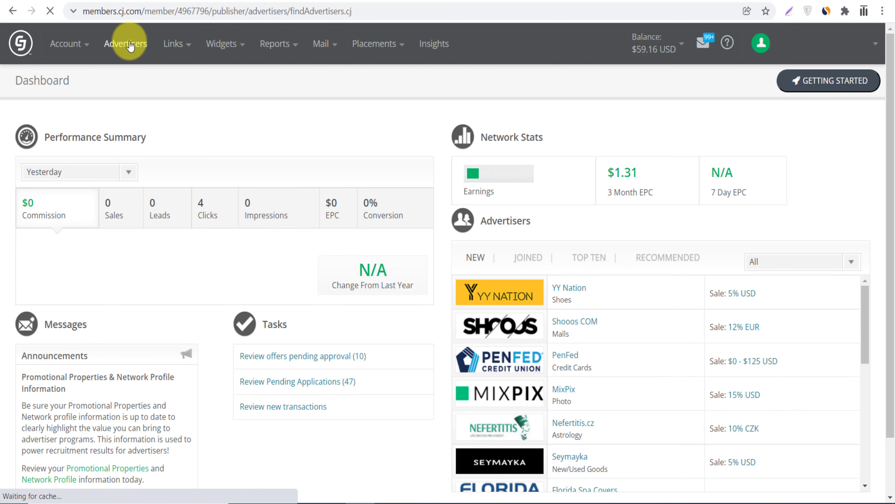
Step: Load the Advertisers page listing all 3202 advertisers sorted A–Z
{"action": "left_click", "coordinate": [125, 43]}
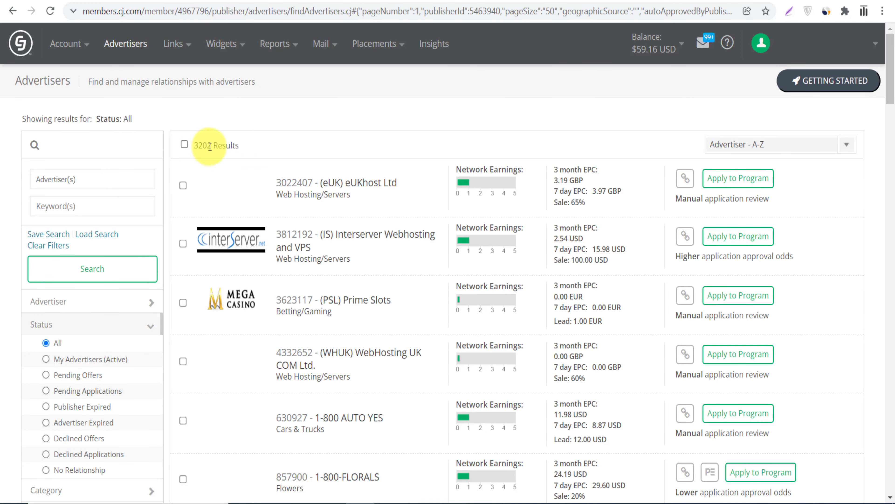
{"action": "mouse_move", "coordinate": [313, 154]}
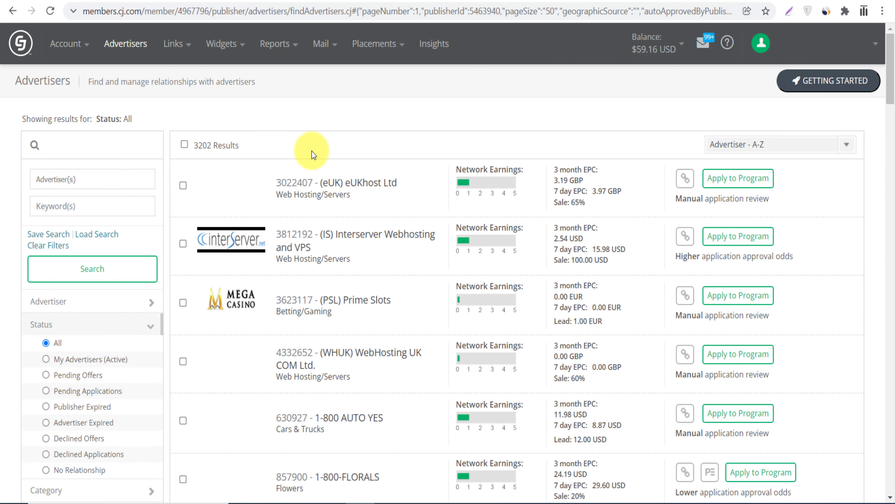
{"action": "mouse_move", "coordinate": [738, 179]}
{"action": "type", "text": "d"}
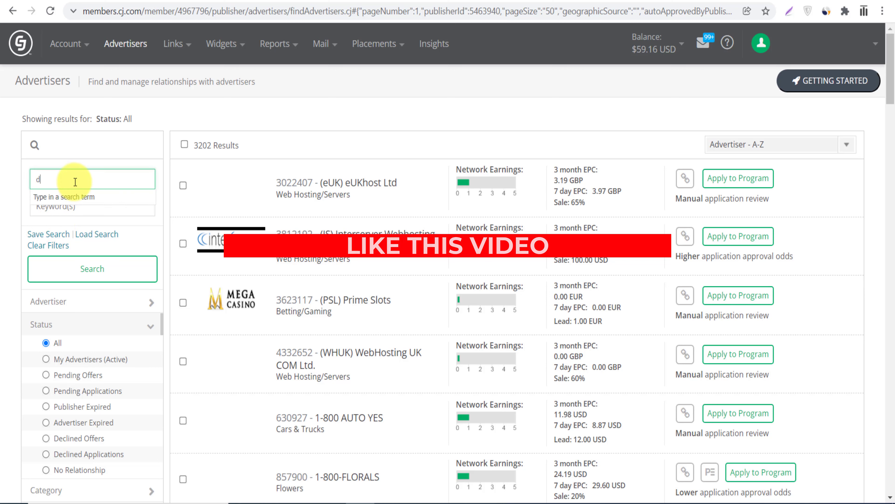
Step: Filter the Advertiser(s) box with 'dell' to surface the Dell programmes, including Dell Consumer UK
{"action": "type", "text": "ell"}
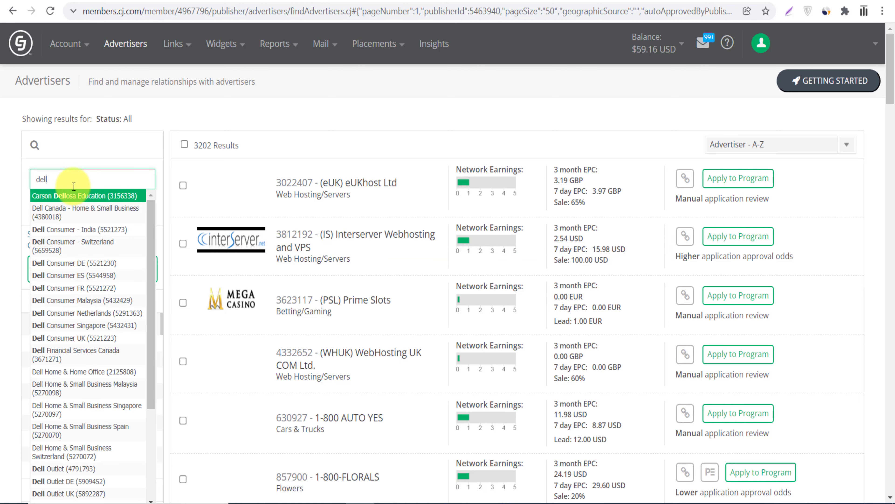
{"action": "mouse_move", "coordinate": [87, 263]}
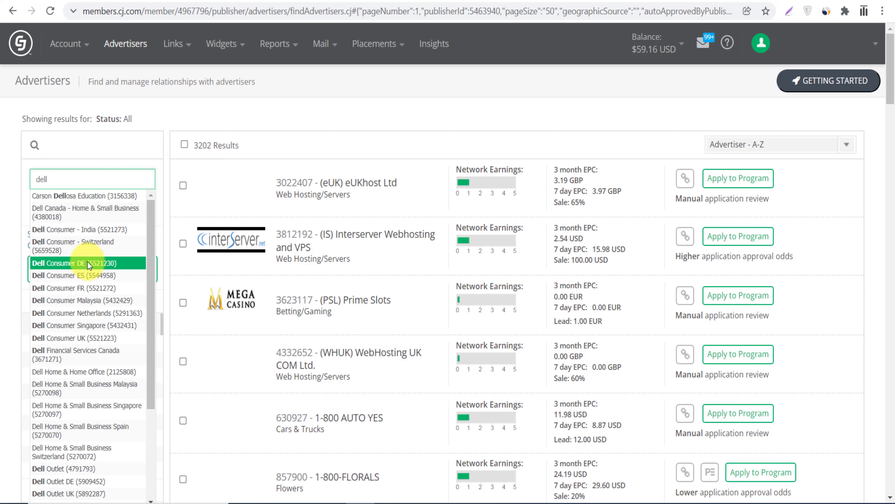
{"action": "mouse_move", "coordinate": [86, 300]}
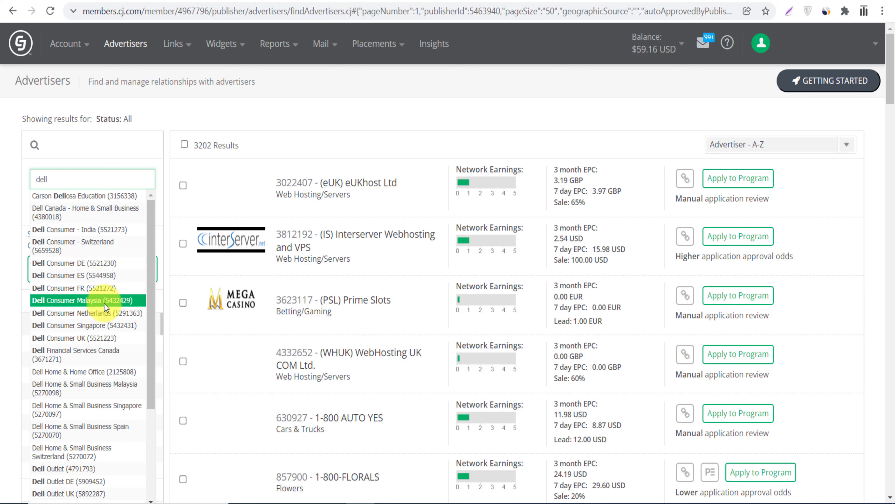
{"action": "mouse_move", "coordinate": [77, 337]}
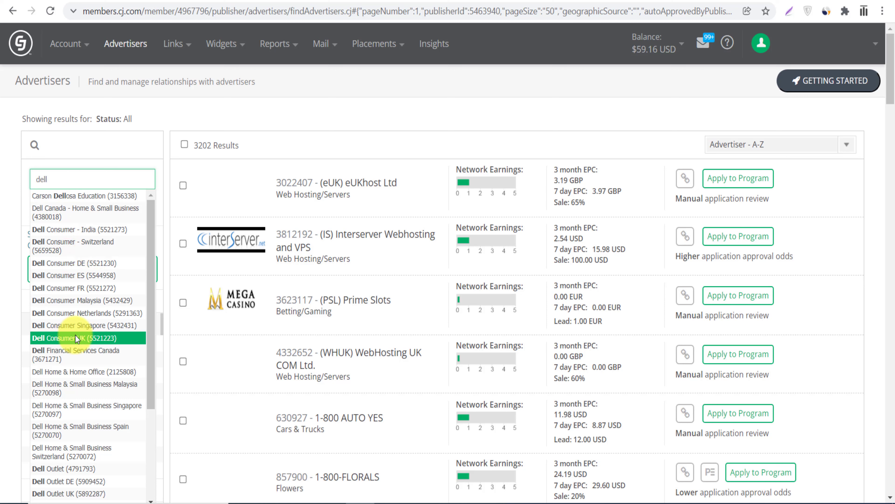
{"action": "mouse_move", "coordinate": [61, 269]}
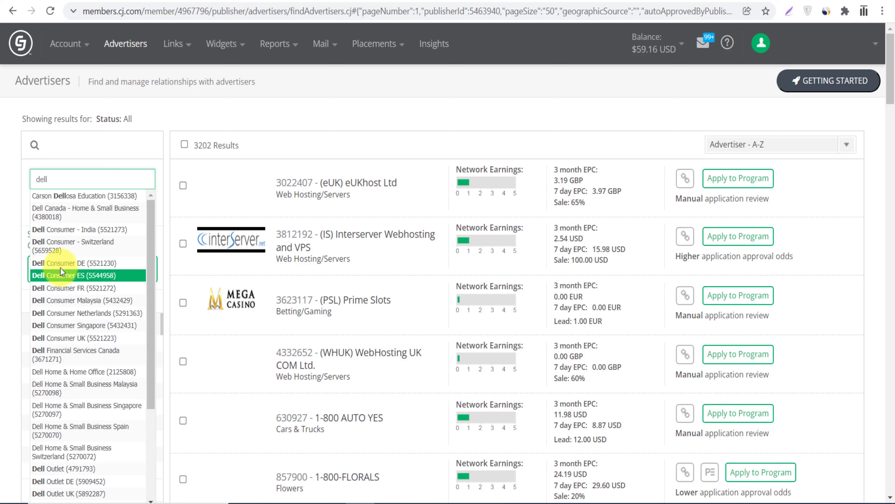
{"action": "mouse_move", "coordinate": [86, 263]}
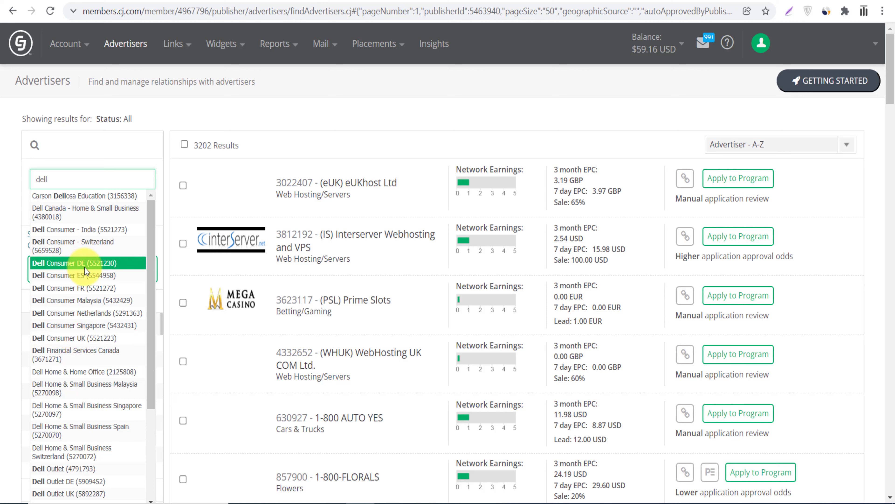
{"action": "mouse_move", "coordinate": [73, 337]}
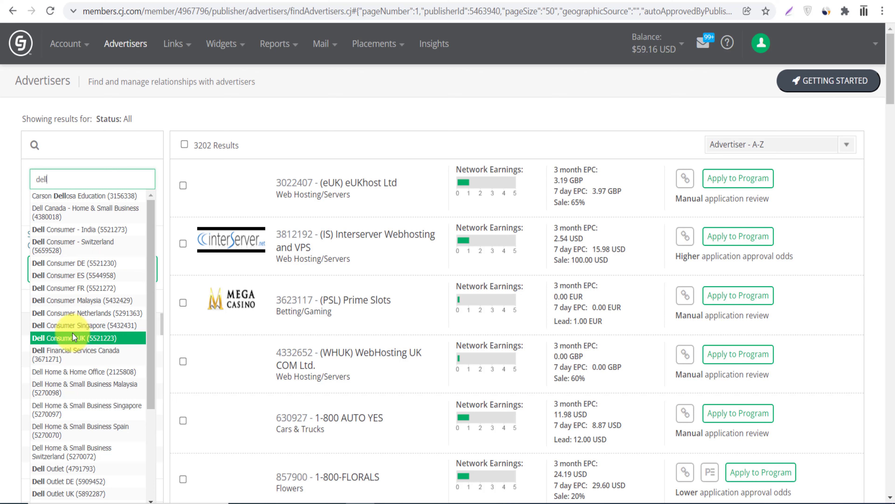
{"action": "mouse_move", "coordinate": [78, 313]}
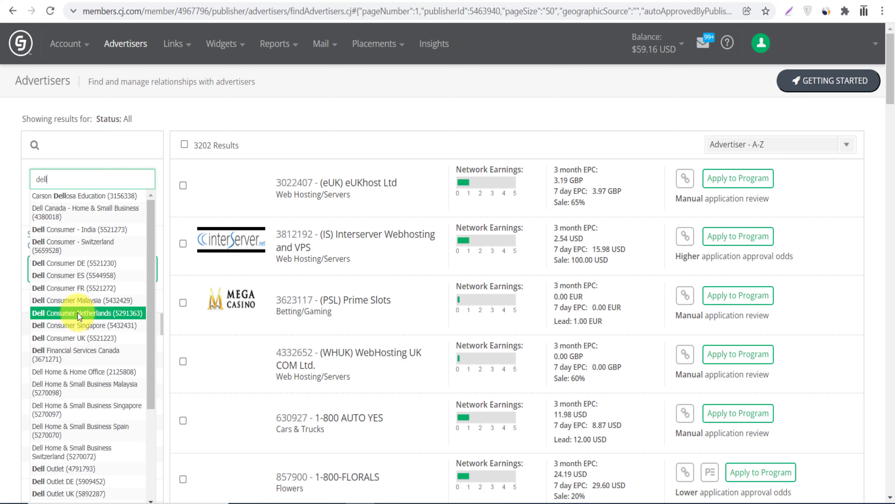
{"action": "mouse_move", "coordinate": [84, 300]}
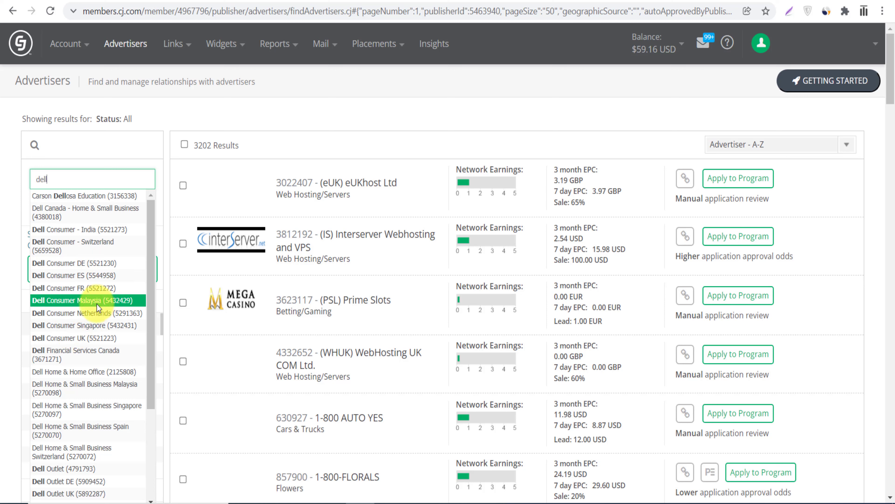
{"action": "mouse_move", "coordinate": [62, 337]}
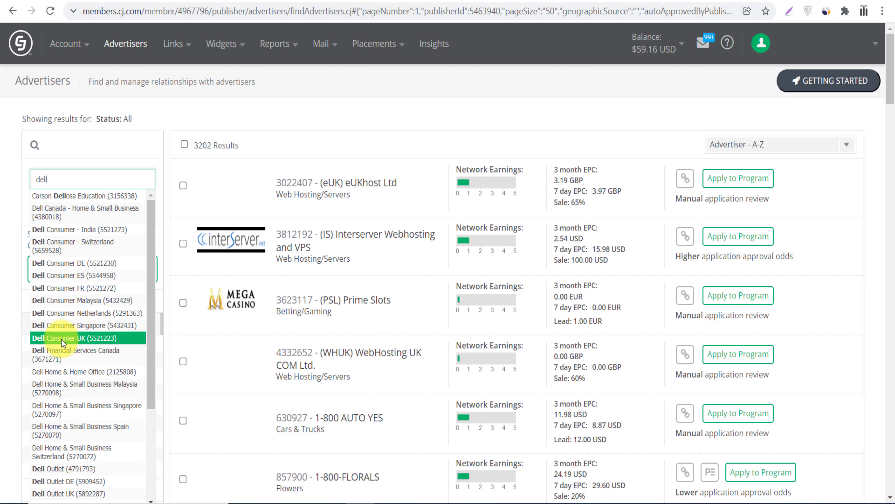
Step: Search for Dell Consumer UK and review its program details, EPC figures and description
{"action": "left_click", "coordinate": [86, 338]}
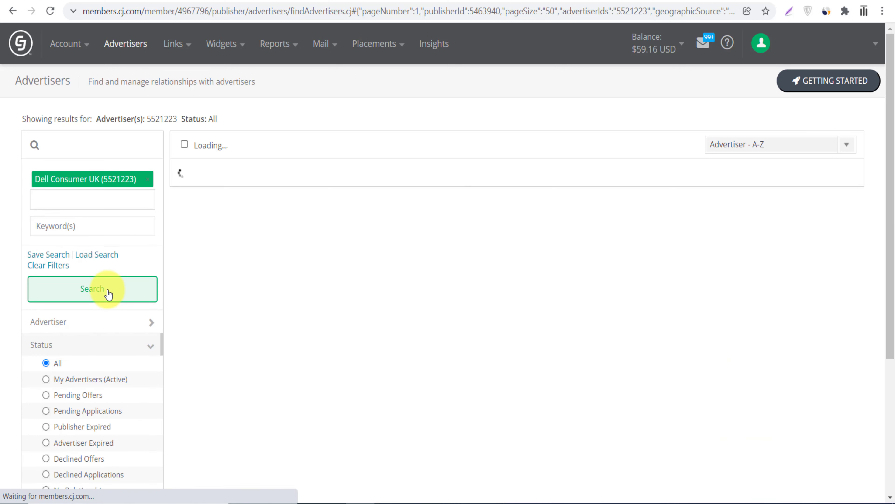
{"action": "left_click", "coordinate": [92, 289]}
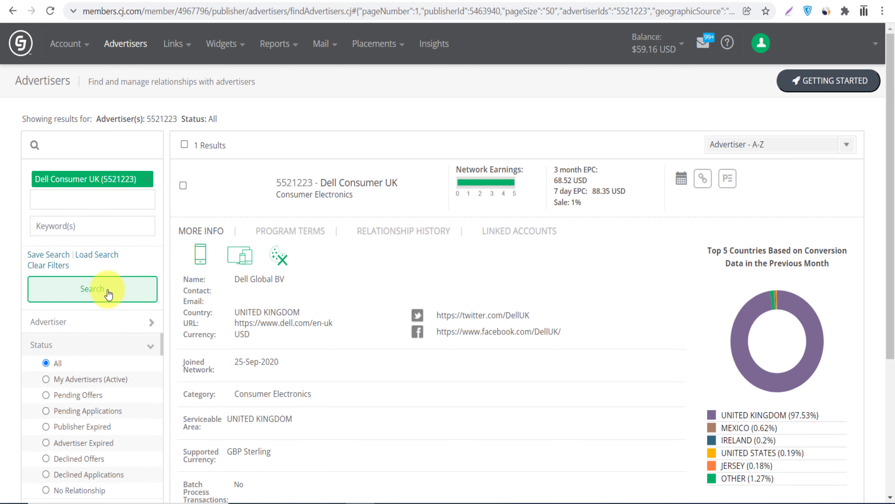
{"action": "scroll", "scroll_direction": "down", "scroll_amount": 3}
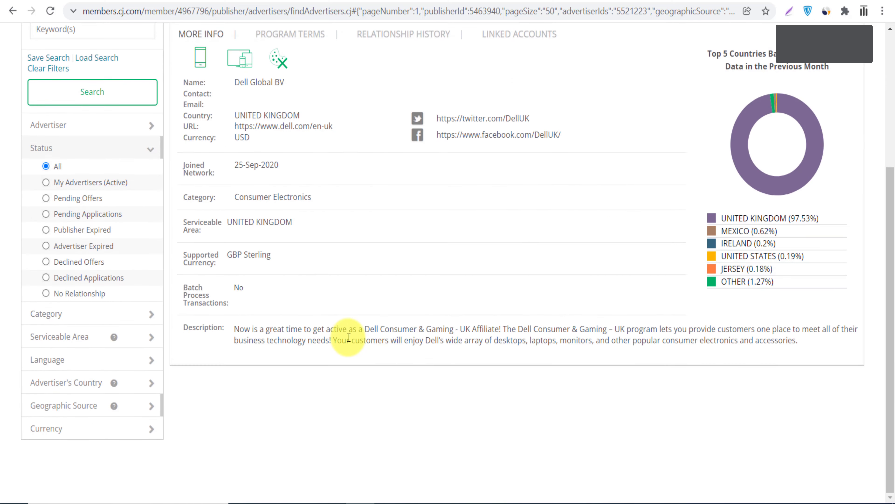
{"action": "scroll", "scroll_direction": "up", "scroll_amount": 3}
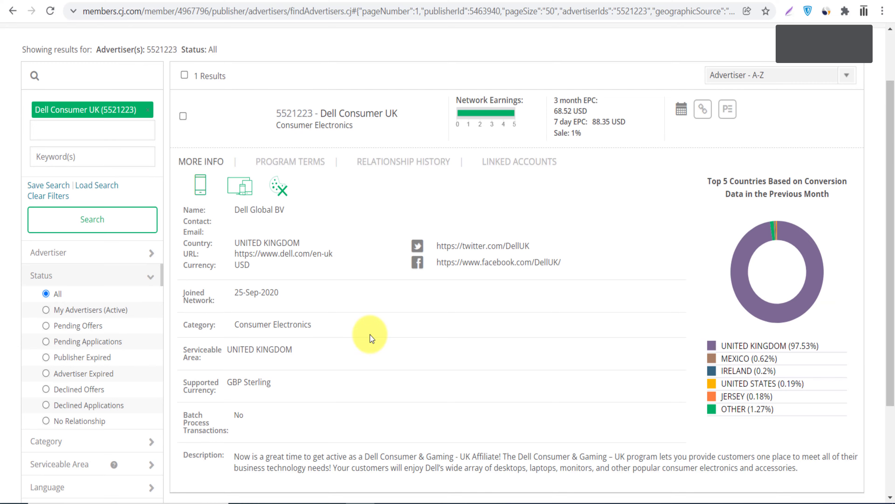
{"action": "scroll", "scroll_direction": "up", "scroll_amount": 3}
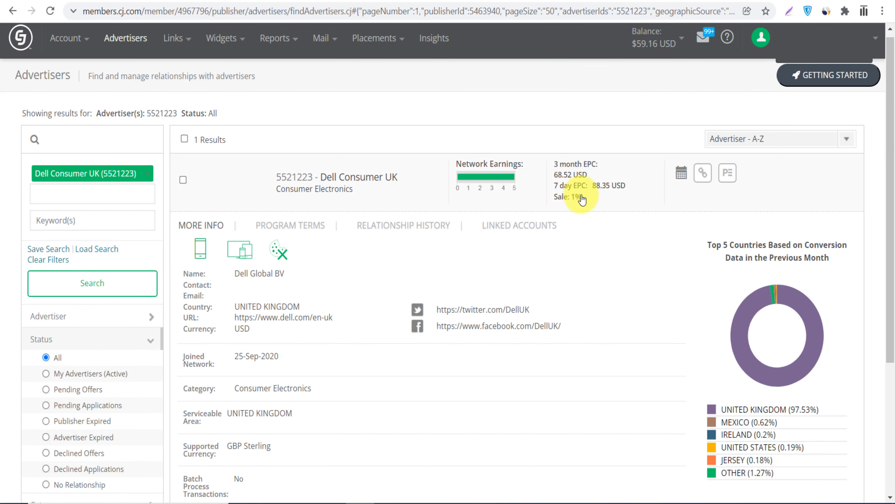
{"action": "scroll", "scroll_direction": "down", "scroll_amount": 3}
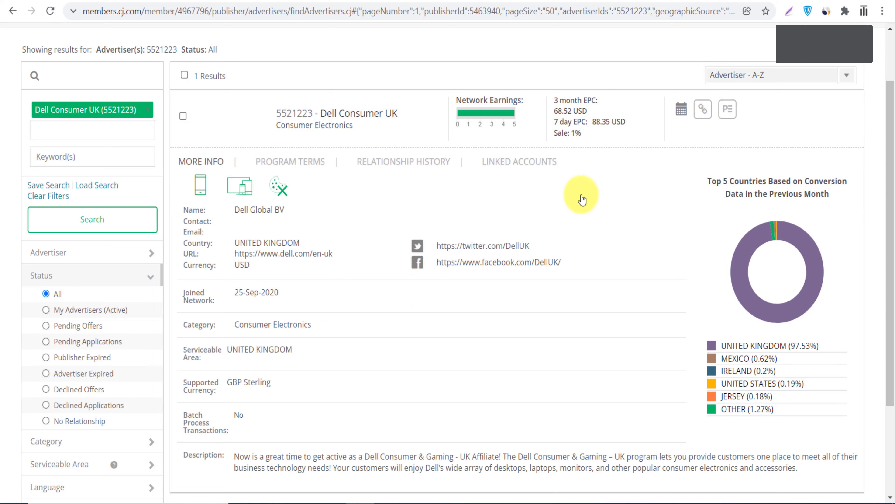
{"action": "mouse_move", "coordinate": [391, 261]}
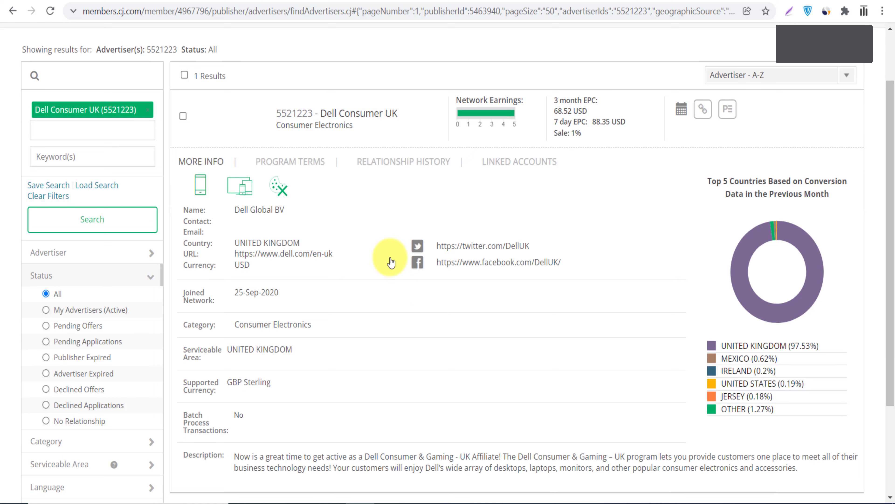
{"action": "scroll", "scroll_direction": "down", "scroll_amount": 3}
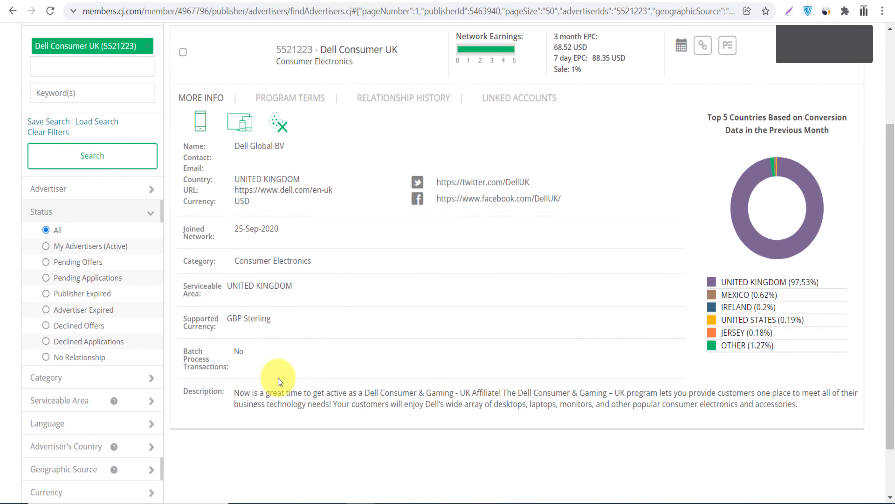
{"action": "mouse_move", "coordinate": [638, 395]}
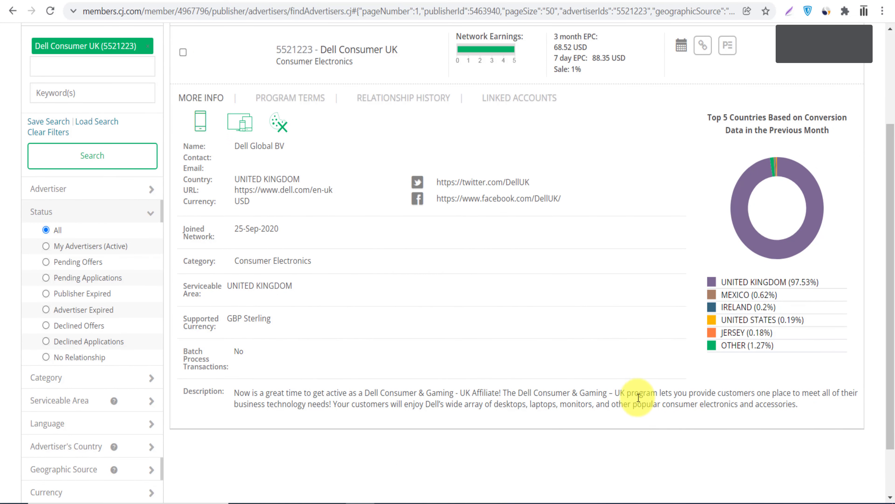
{"action": "mouse_move", "coordinate": [839, 405]}
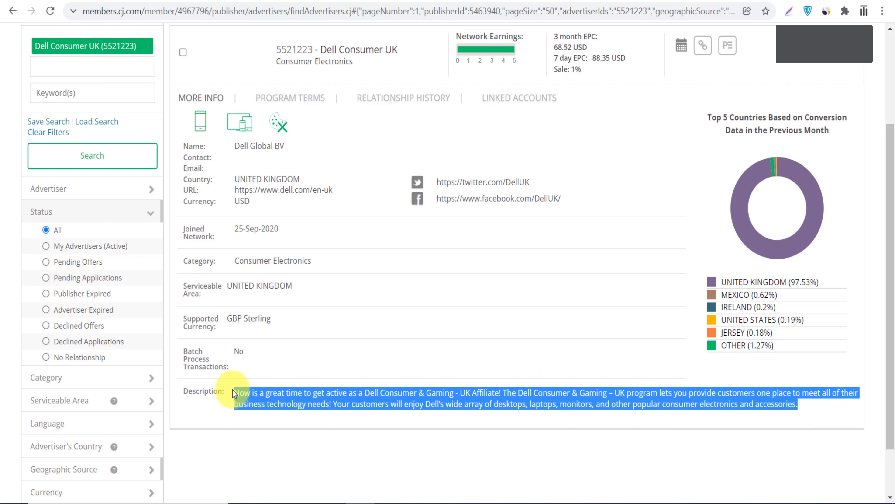
{"action": "mouse_move", "coordinate": [501, 299]}
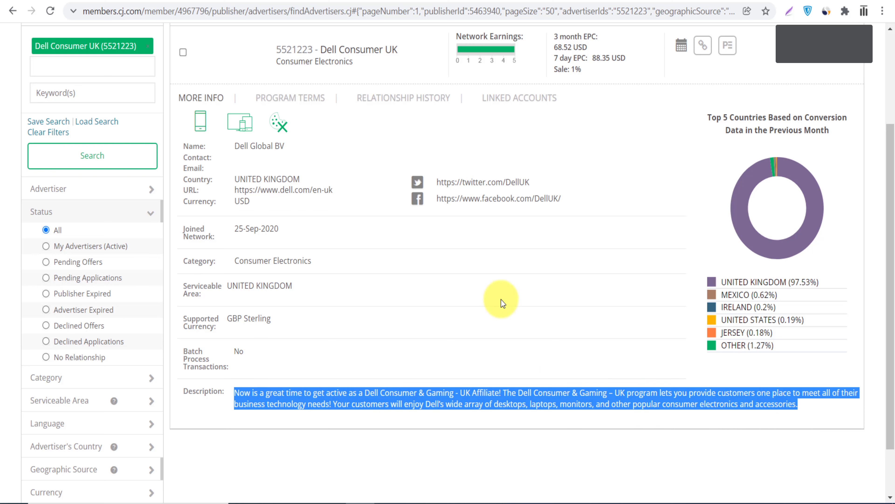
{"action": "mouse_move", "coordinate": [595, 280]}
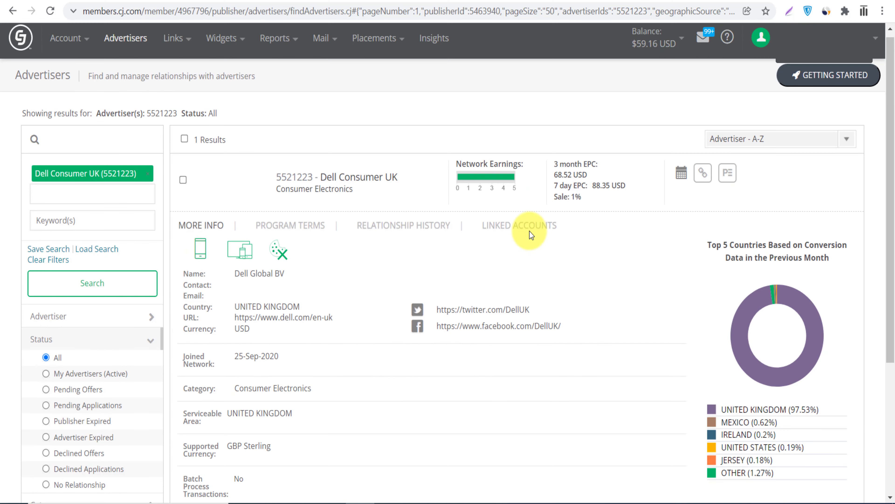
{"action": "mouse_move", "coordinate": [728, 173]}
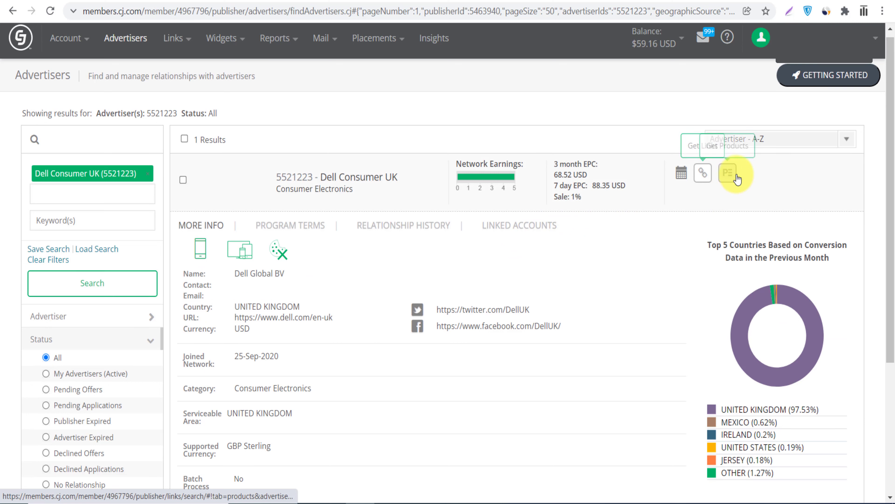
{"action": "mouse_move", "coordinate": [772, 165]}
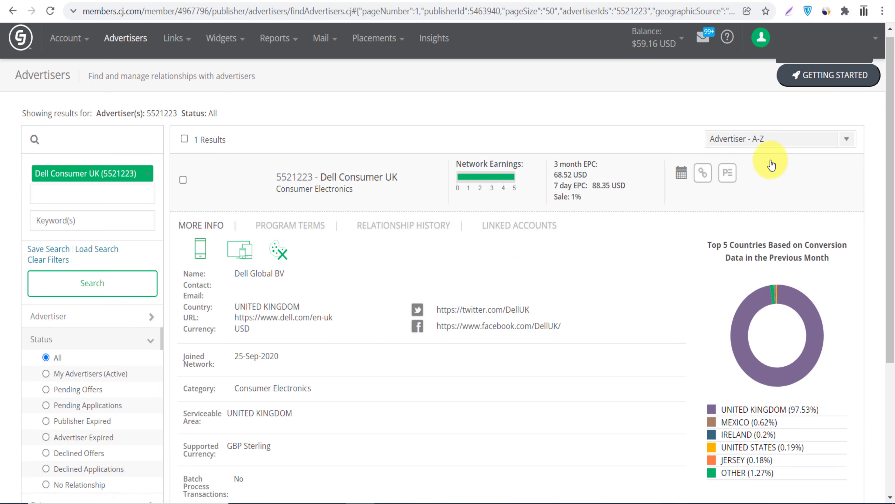
{"action": "mouse_move", "coordinate": [783, 188]}
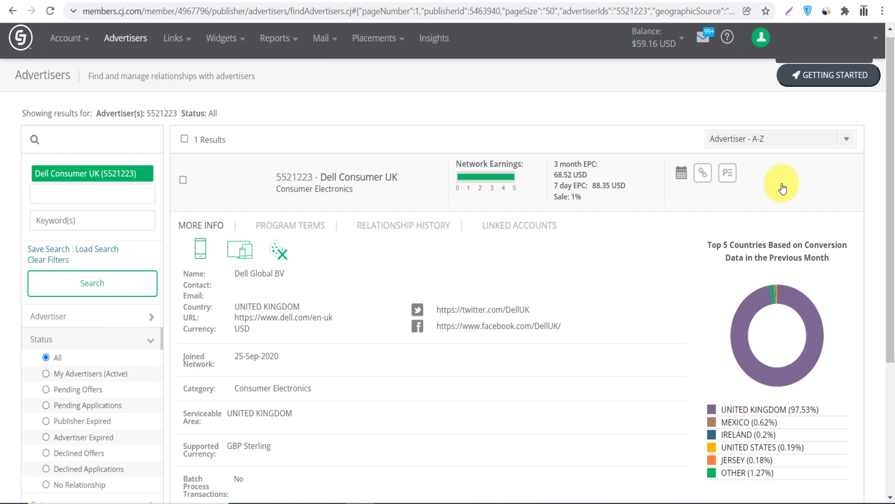
{"action": "mouse_move", "coordinate": [766, 182]}
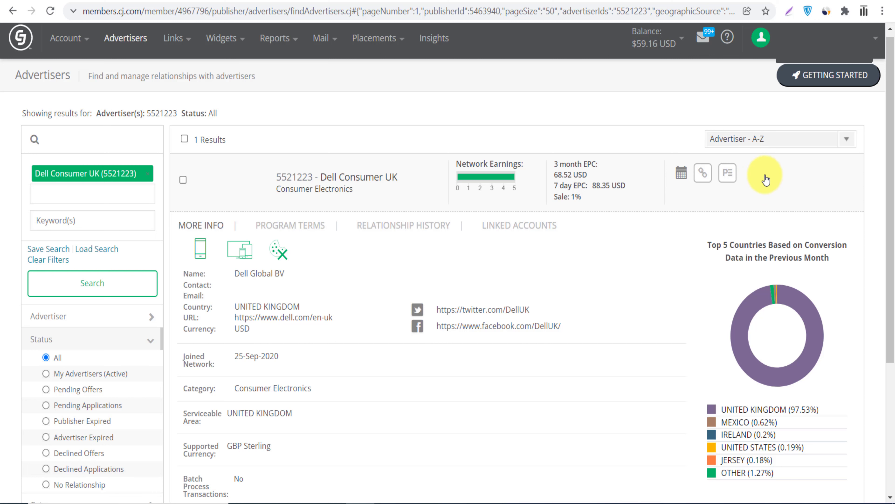
{"action": "mouse_move", "coordinate": [810, 173]}
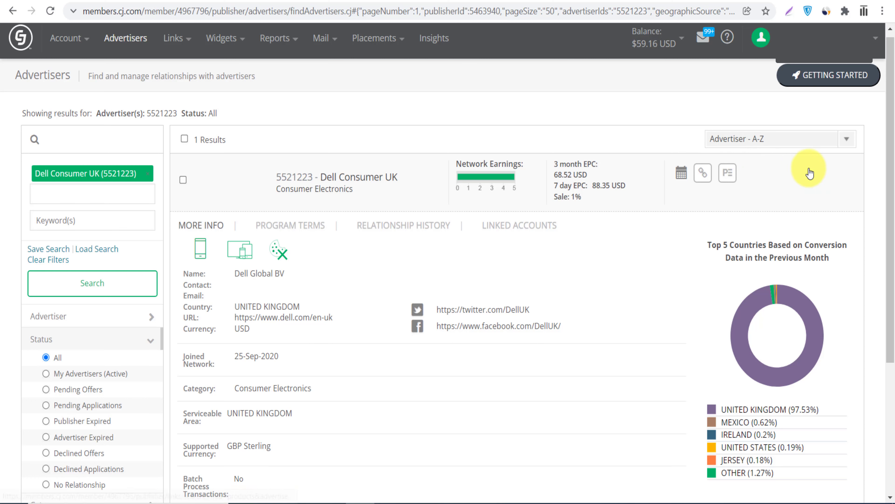
{"action": "mouse_move", "coordinate": [796, 173]}
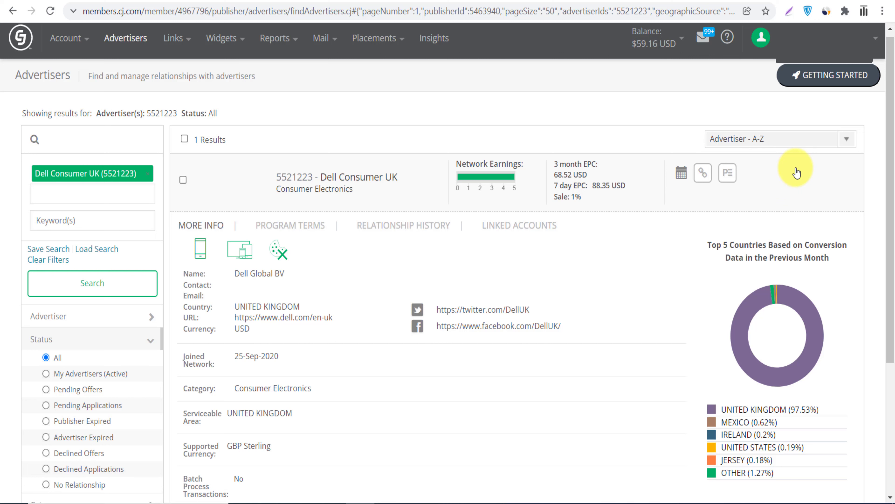
{"action": "mouse_move", "coordinate": [704, 173]}
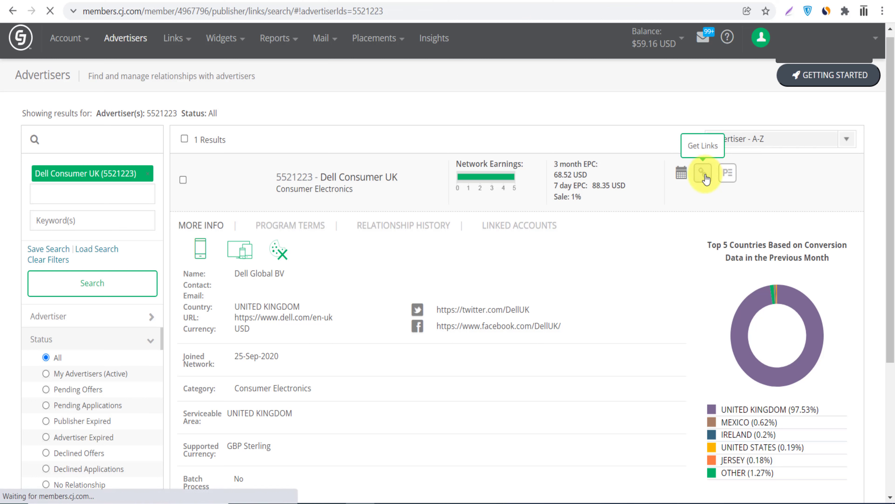
Step: Run the Links search filtered to Dell Consumer UK (5521223) to list its 63 text links
{"action": "left_click", "coordinate": [702, 173]}
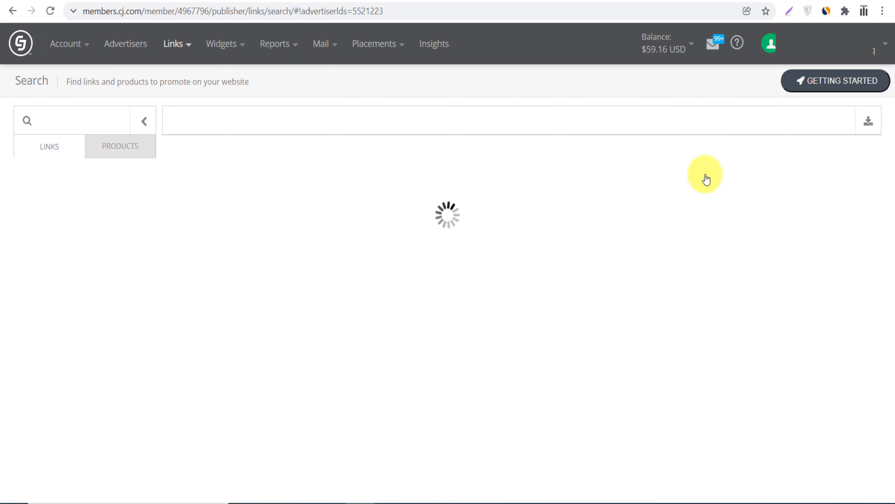
{"action": "left_click", "coordinate": [144, 120]}
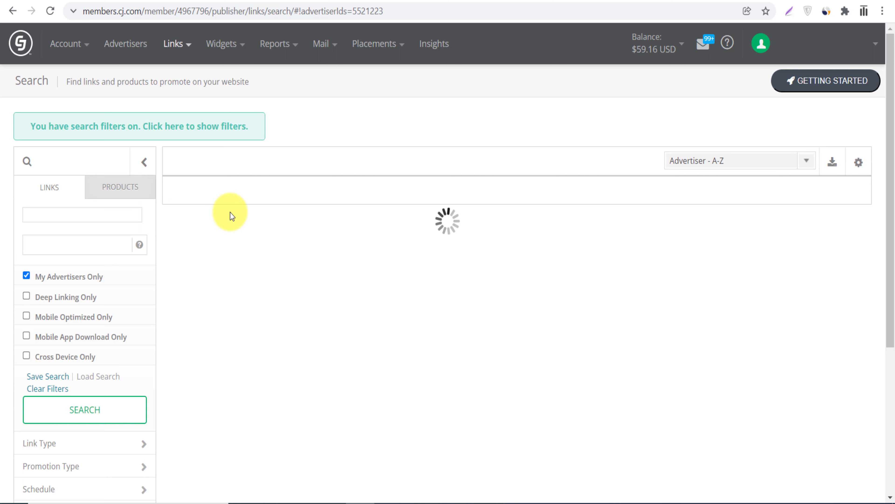
{"action": "mouse_move", "coordinate": [354, 235]}
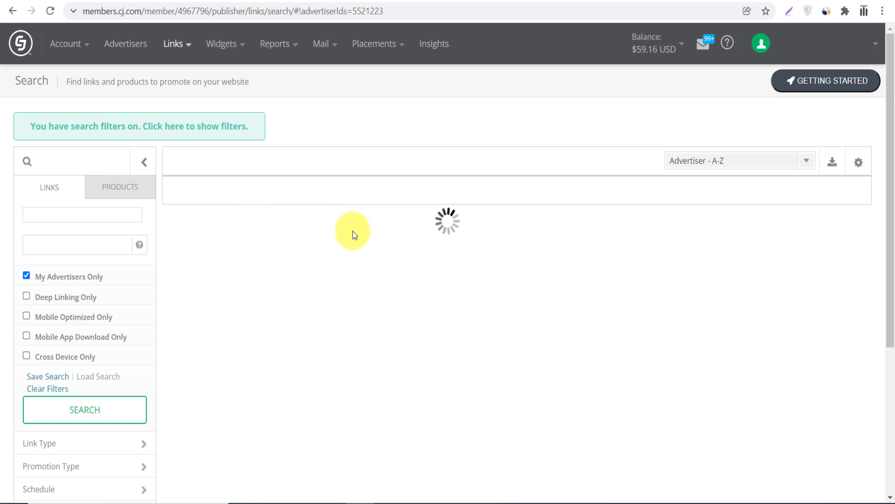
{"action": "mouse_move", "coordinate": [308, 250]}
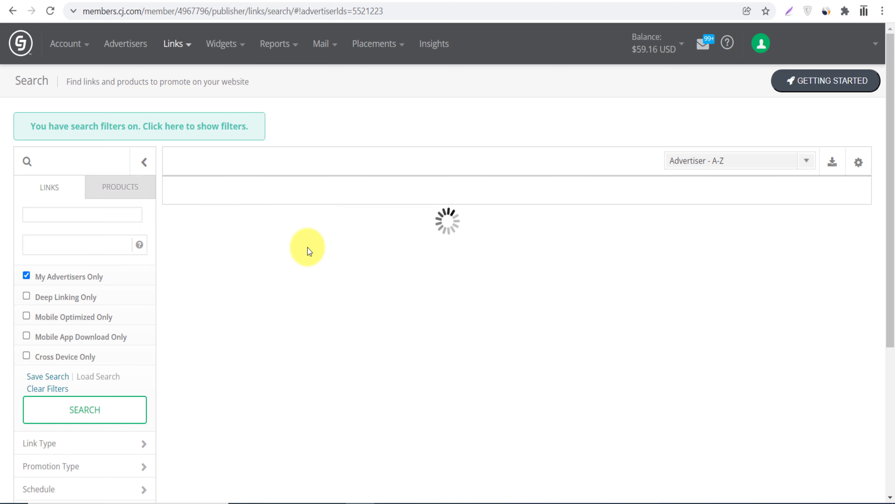
{"action": "left_click", "coordinate": [27, 276]}
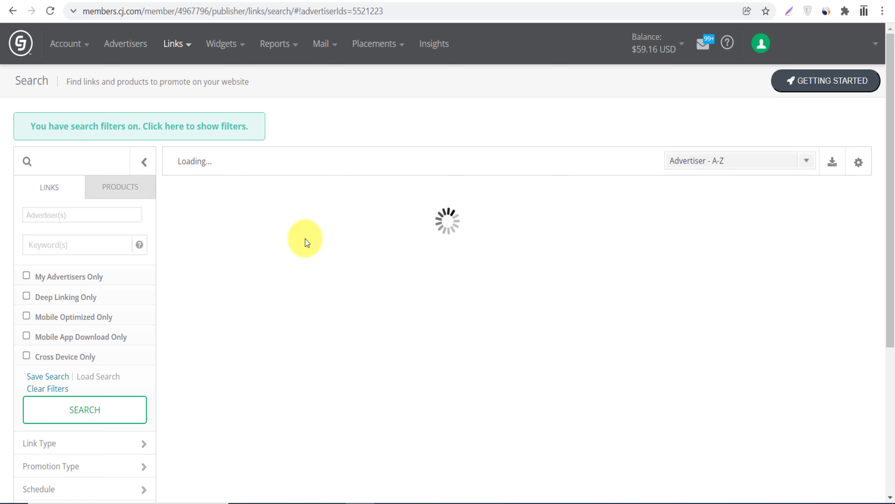
{"action": "mouse_move", "coordinate": [250, 221]}
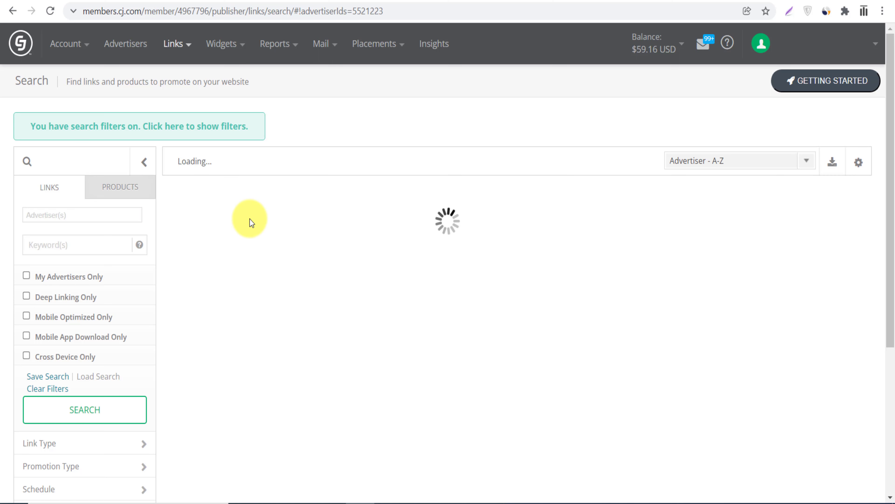
{"action": "mouse_move", "coordinate": [309, 266]}
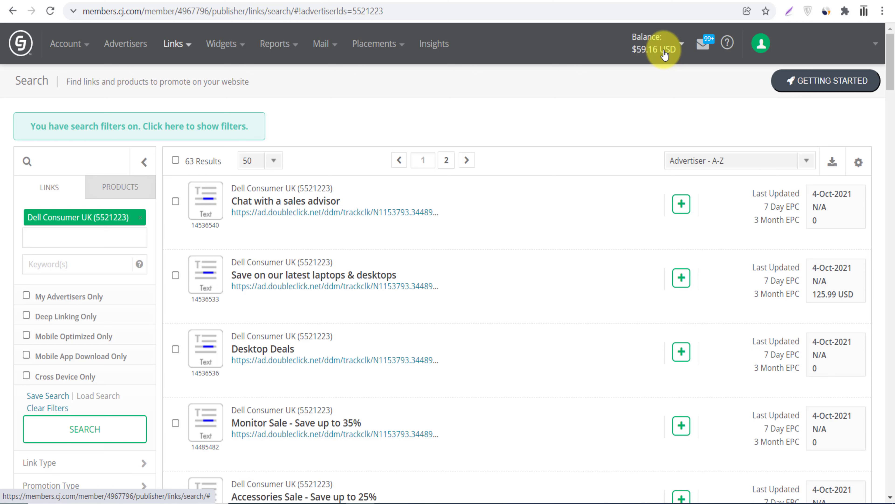
{"action": "mouse_move", "coordinate": [306, 396]}
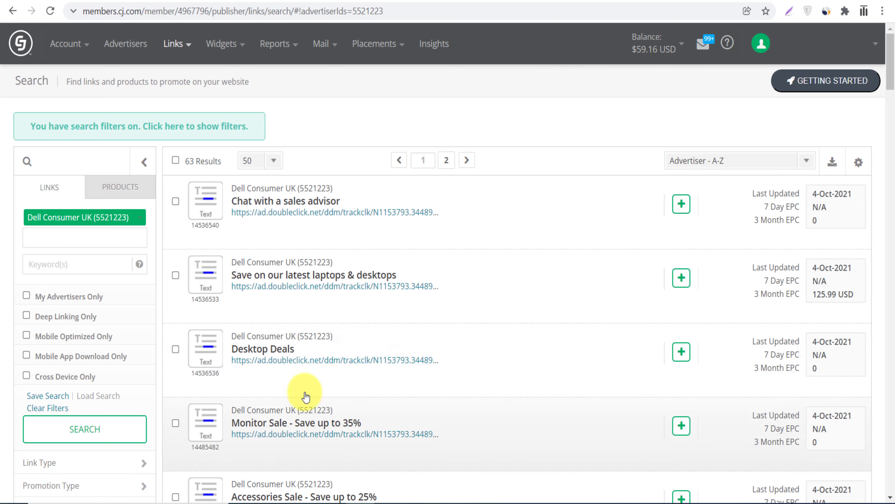
{"action": "scroll", "scroll_direction": "down", "scroll_amount": 3}
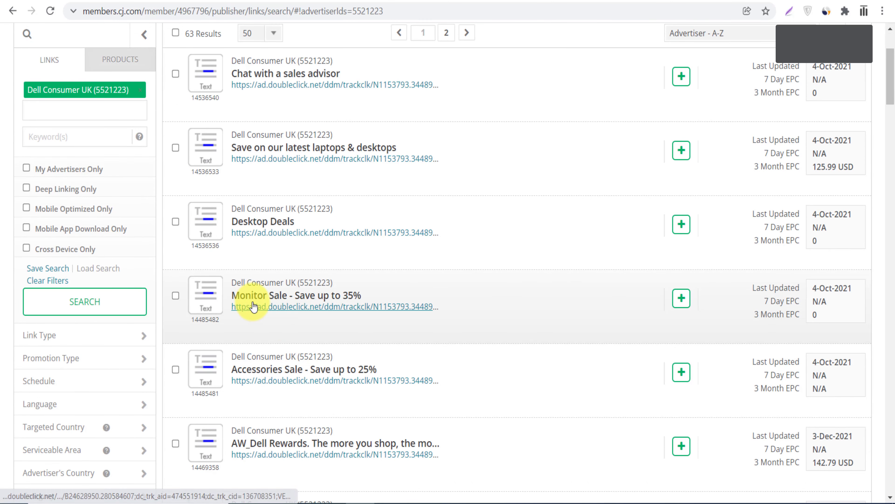
{"action": "mouse_move", "coordinate": [303, 298]}
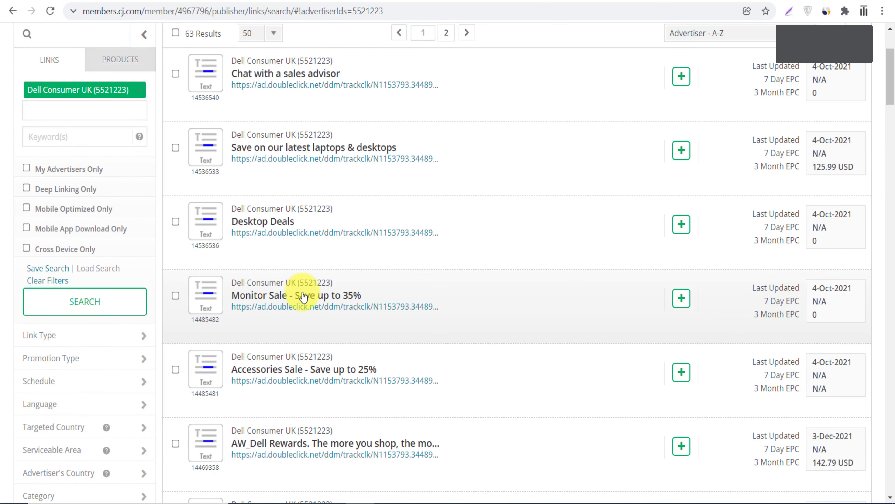
{"action": "mouse_move", "coordinate": [353, 299]}
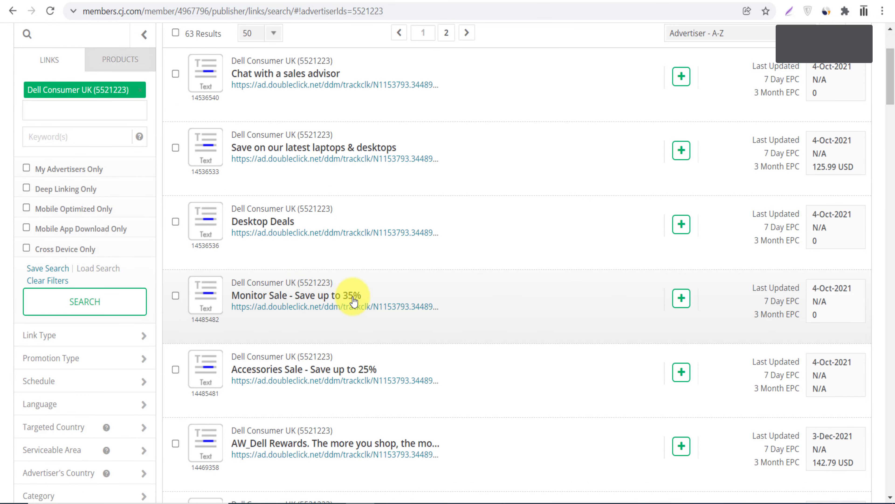
{"action": "mouse_move", "coordinate": [419, 213]}
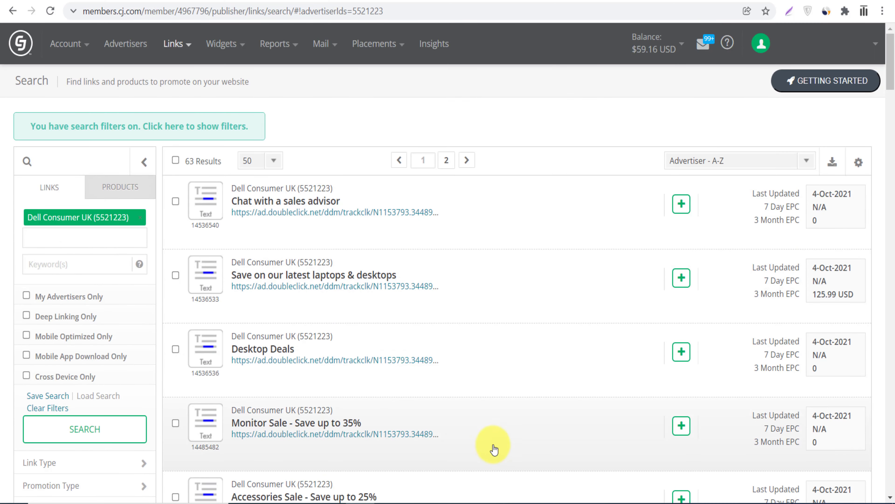
{"action": "mouse_move", "coordinate": [514, 407]}
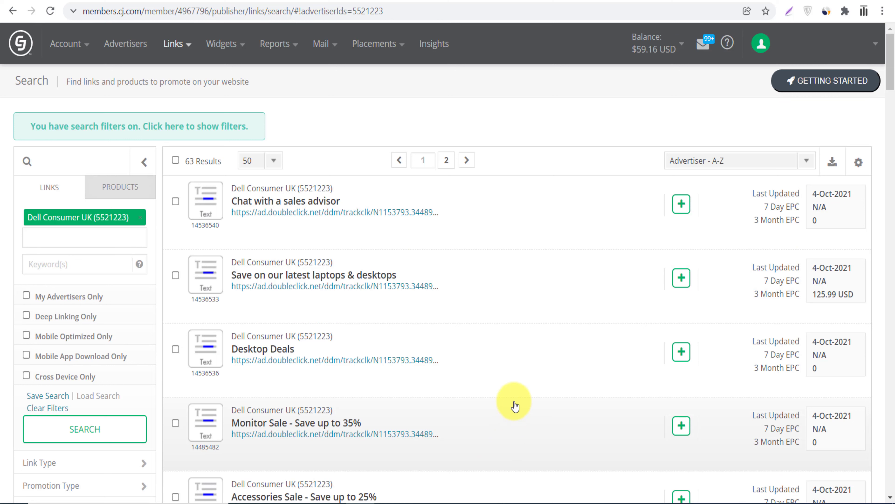
{"action": "mouse_move", "coordinate": [441, 405]}
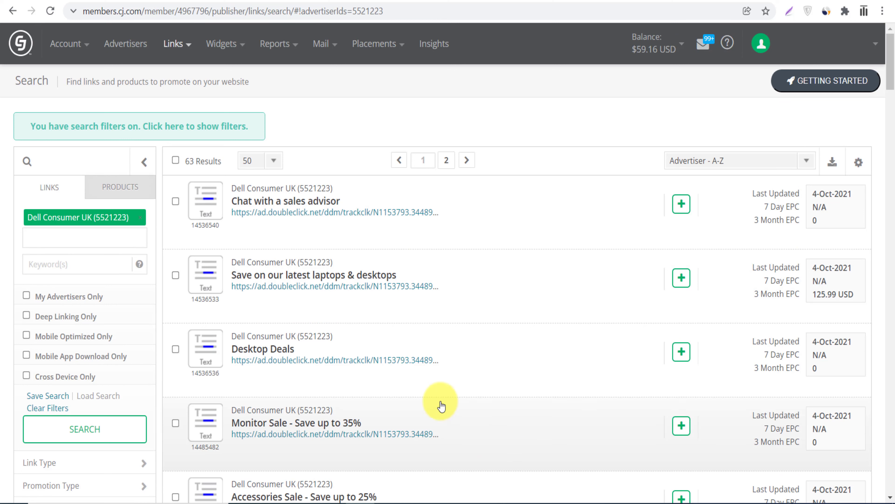